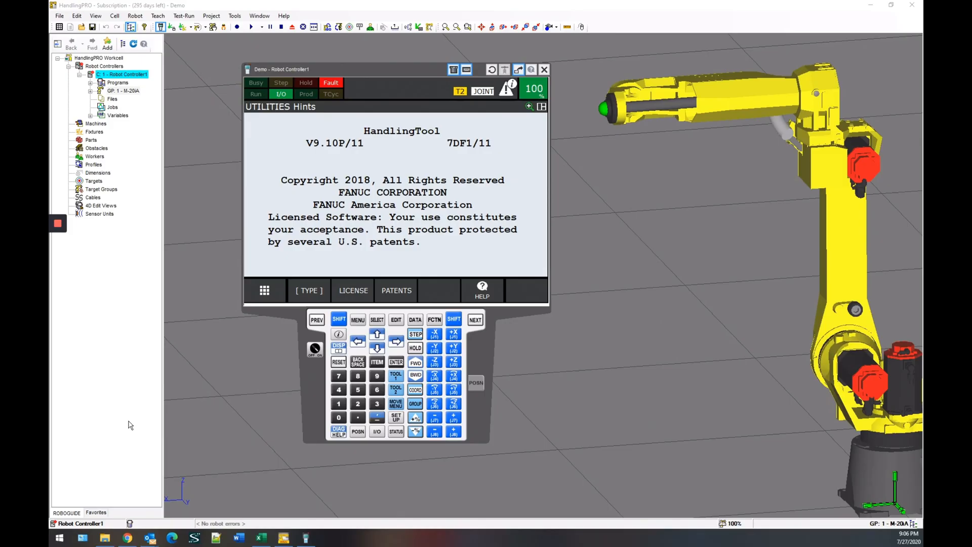
{"action": "mouse_move", "coordinate": [247, 461]}
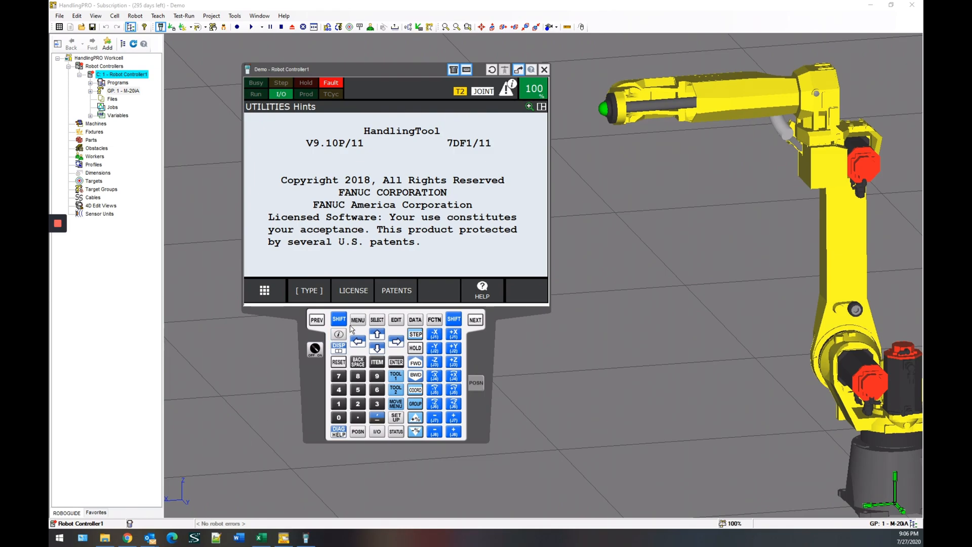
Step: Reach the FILE screen via MENU, 7 FILE, 1 File, listing all file types
{"action": "left_click", "coordinate": [357, 320]}
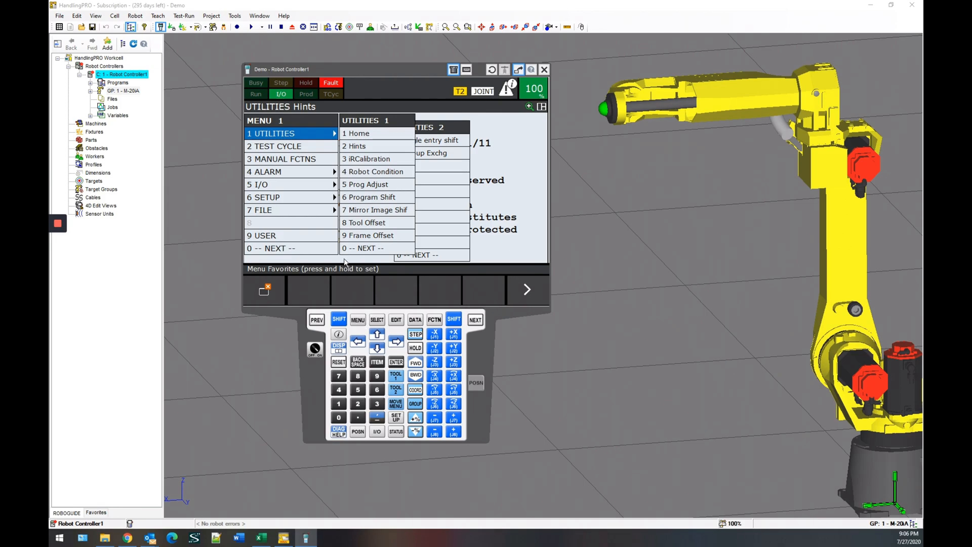
{"action": "mouse_move", "coordinate": [296, 215]}
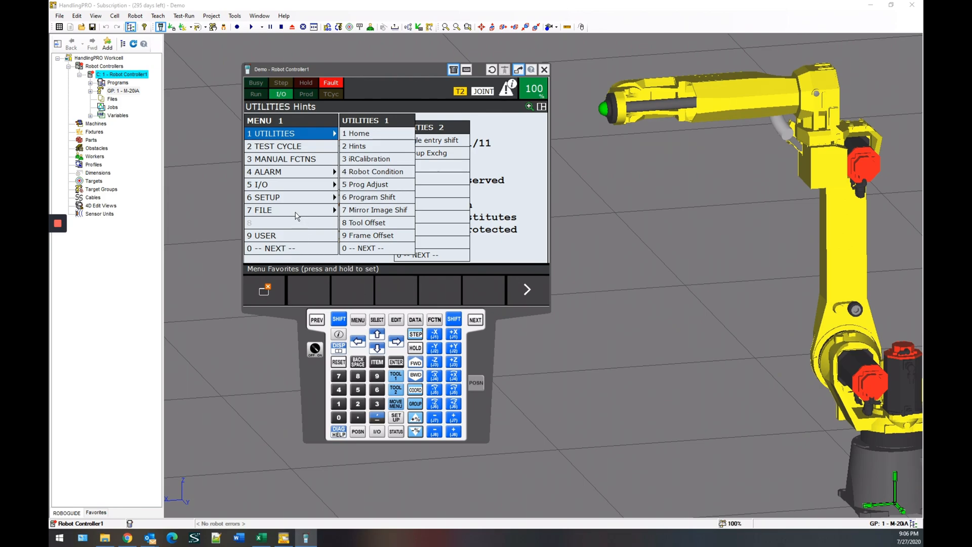
{"action": "left_click", "coordinate": [266, 209]}
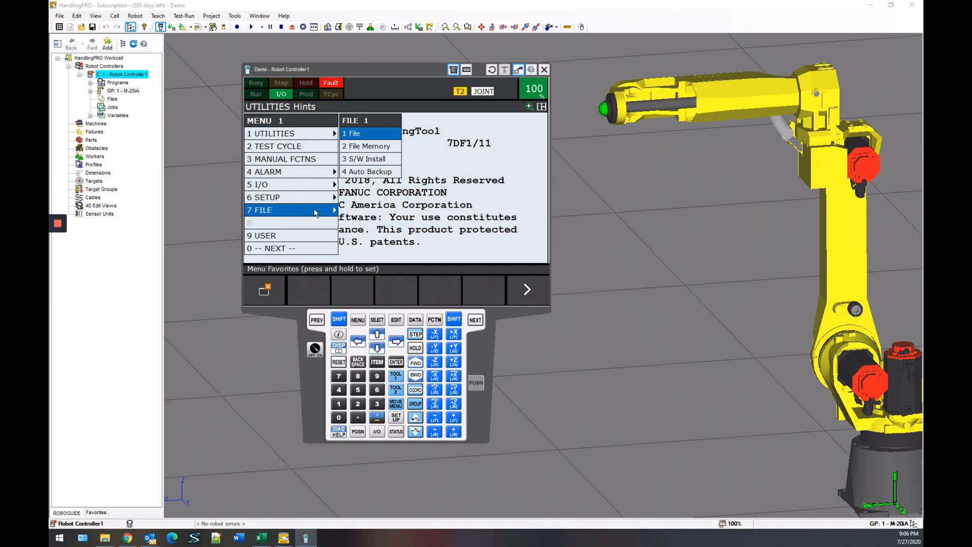
{"action": "mouse_move", "coordinate": [359, 139]}
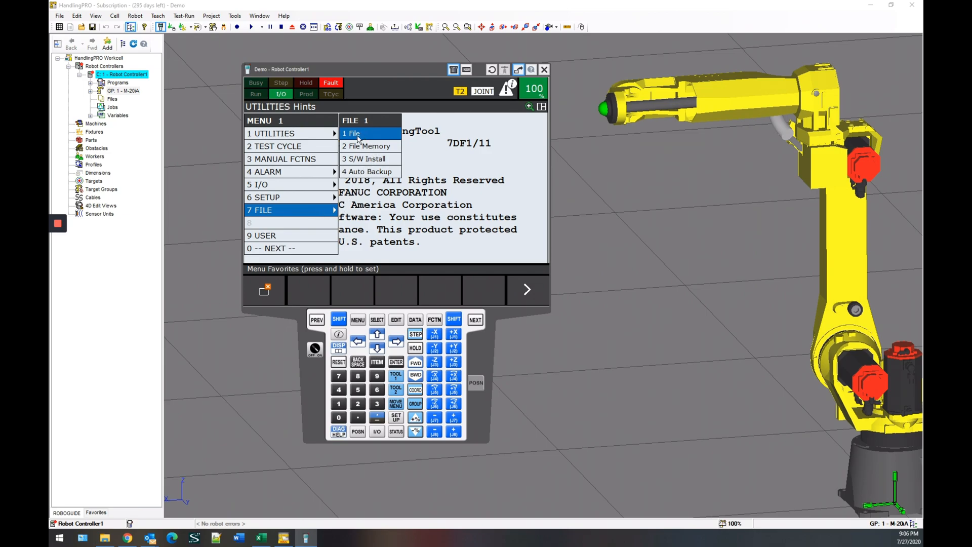
{"action": "left_click", "coordinate": [352, 134]}
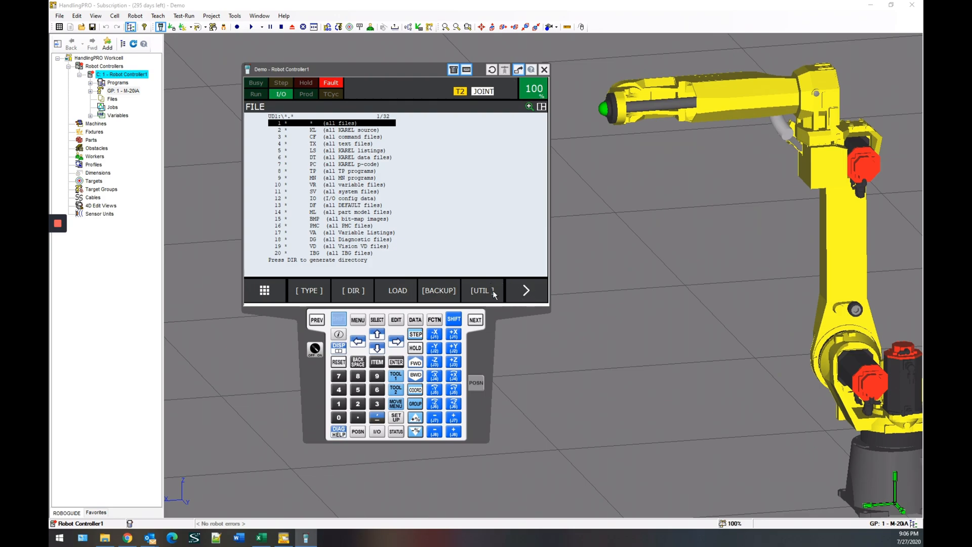
Step: Choose Set Device under [UTIL] to list the selectable storage devices
{"action": "left_click", "coordinate": [482, 291]}
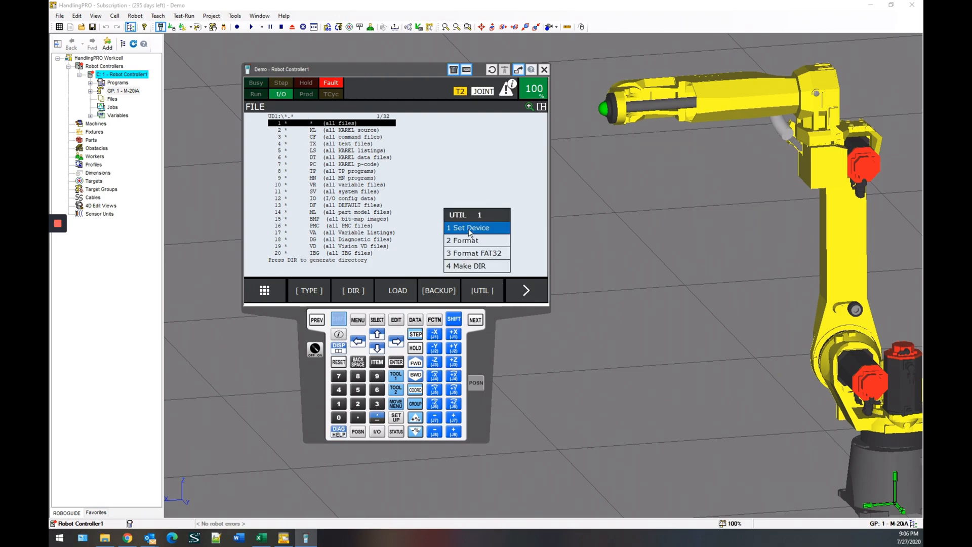
{"action": "left_click", "coordinate": [468, 227]}
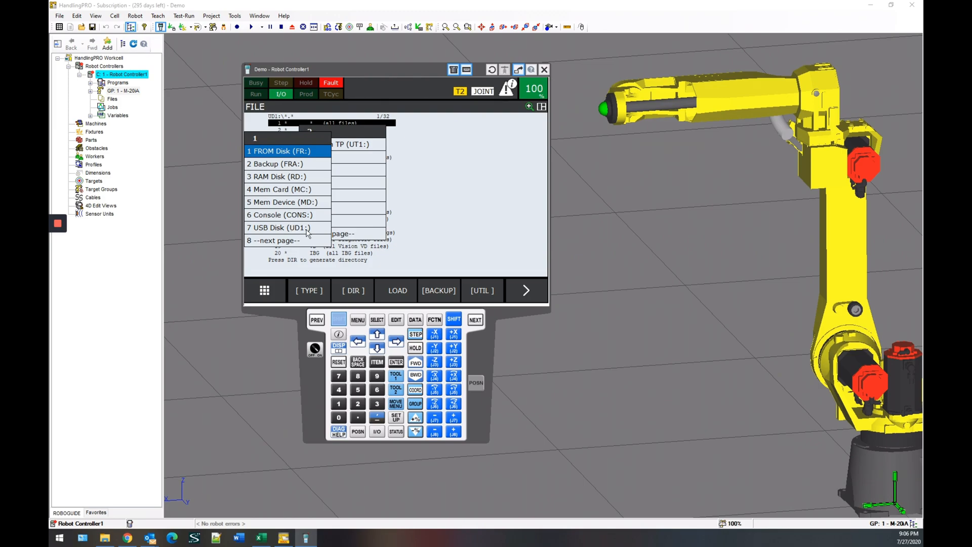
{"action": "mouse_move", "coordinate": [397, 343]}
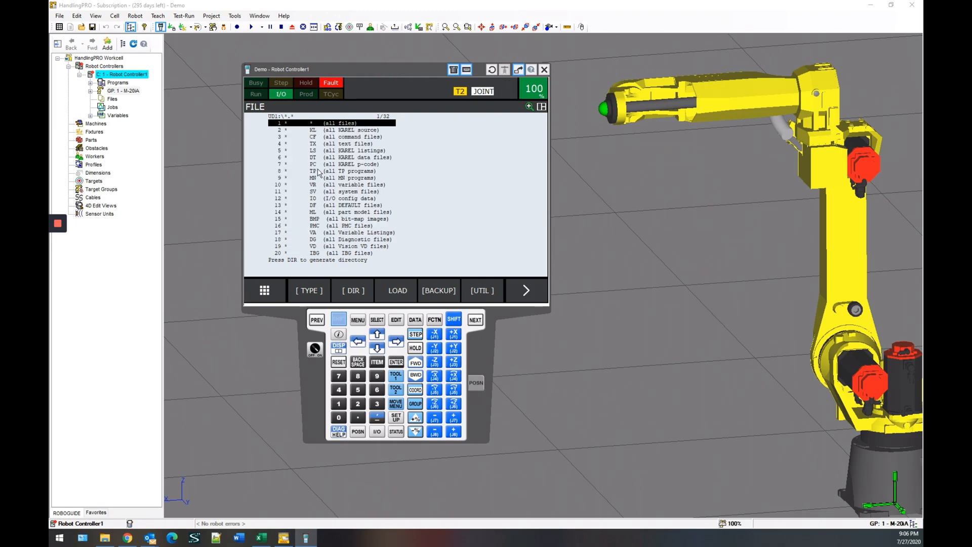
{"action": "mouse_move", "coordinate": [276, 123]}
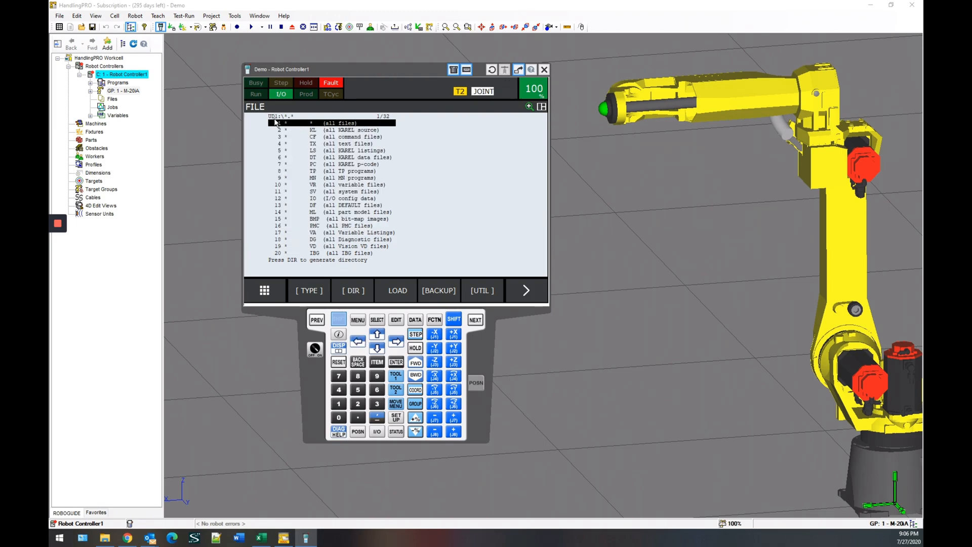
{"action": "mouse_move", "coordinate": [391, 272]}
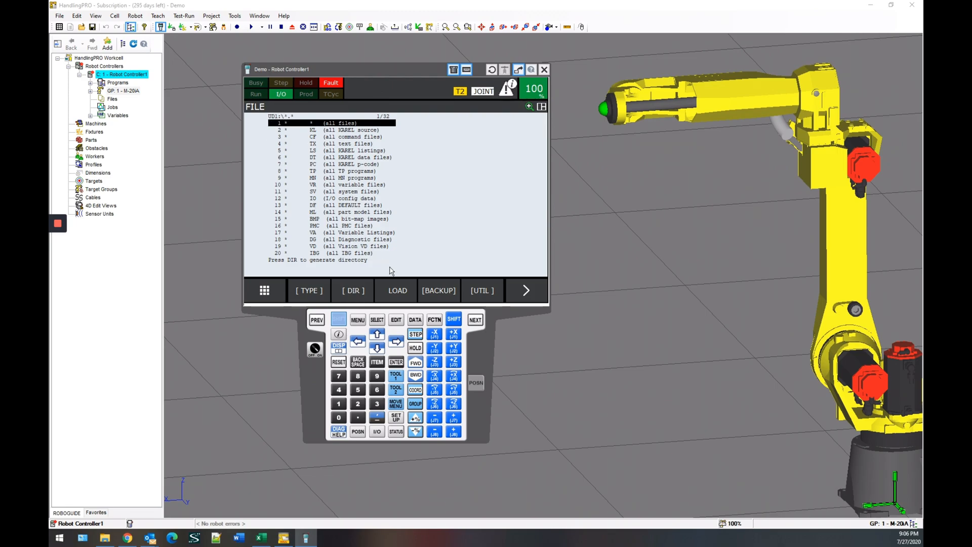
Step: Select [BACKUP] 8 All of above, raising the YES/NO prompt for UD1
{"action": "left_click", "coordinate": [438, 291]}
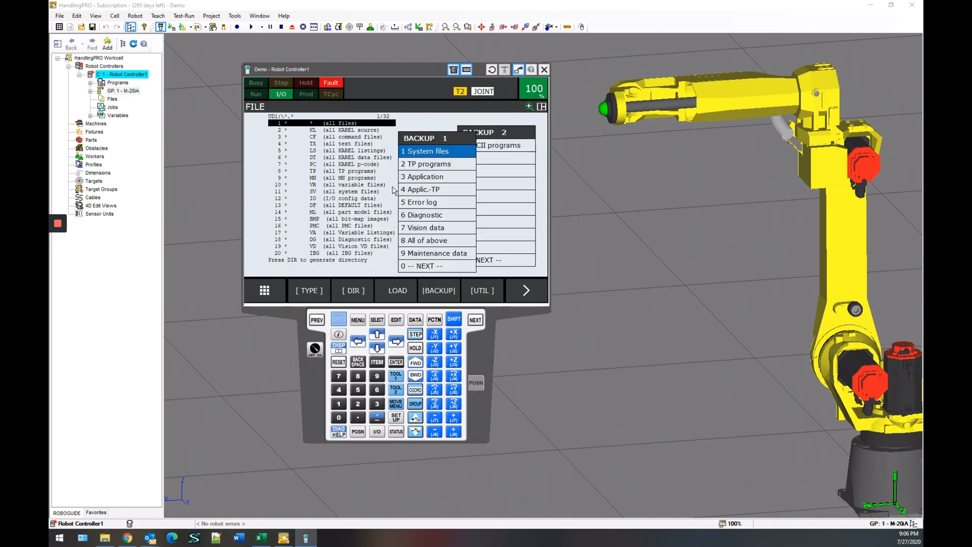
{"action": "mouse_move", "coordinate": [438, 245]}
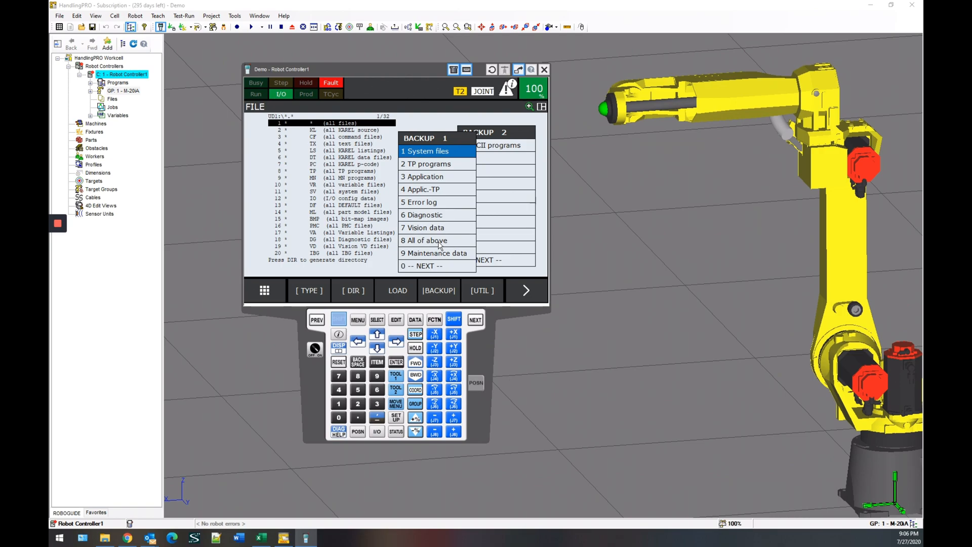
{"action": "left_click", "coordinate": [424, 240]}
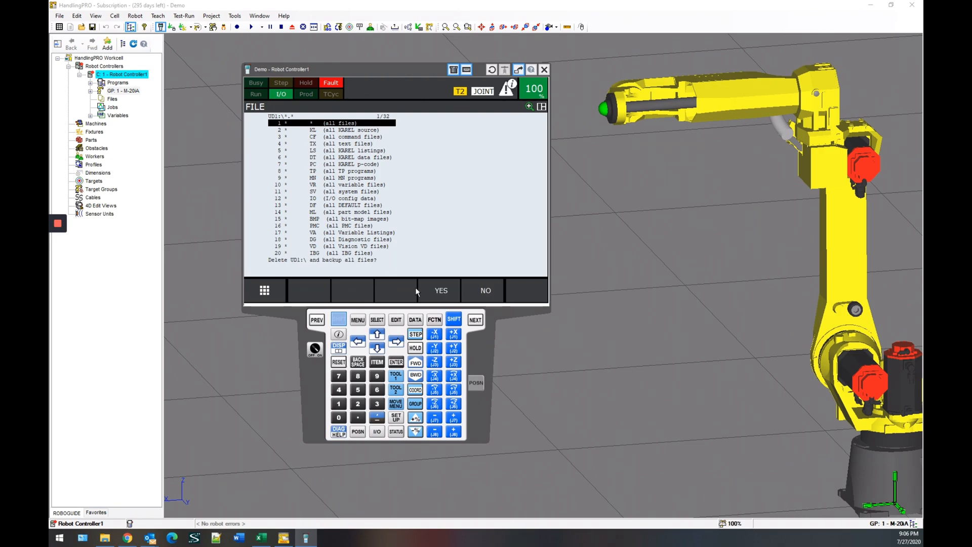